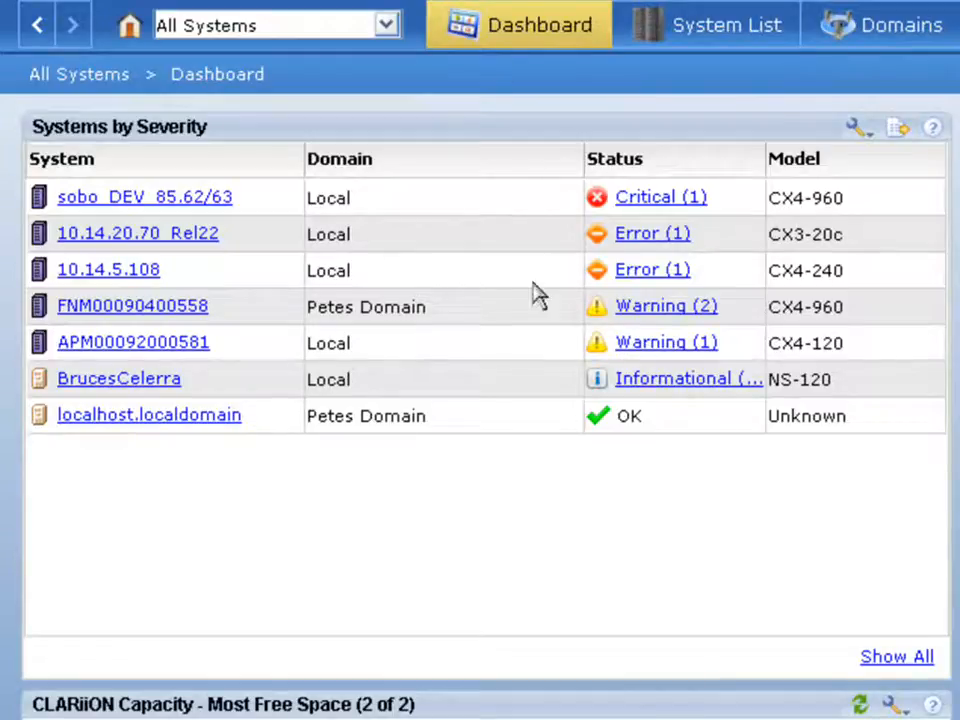
{"action": "mouse_move", "coordinate": [500, 312]}
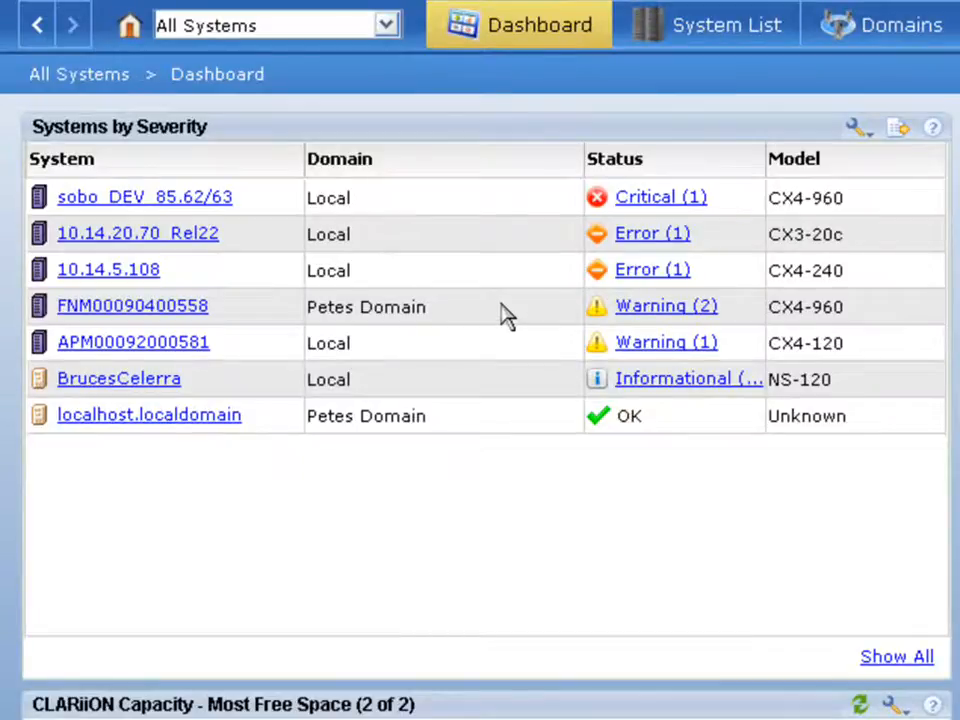
- From the System List, open the BrucesCelerra system's information page
{"action": "scroll", "scroll_direction": "down", "scroll_amount": 3}
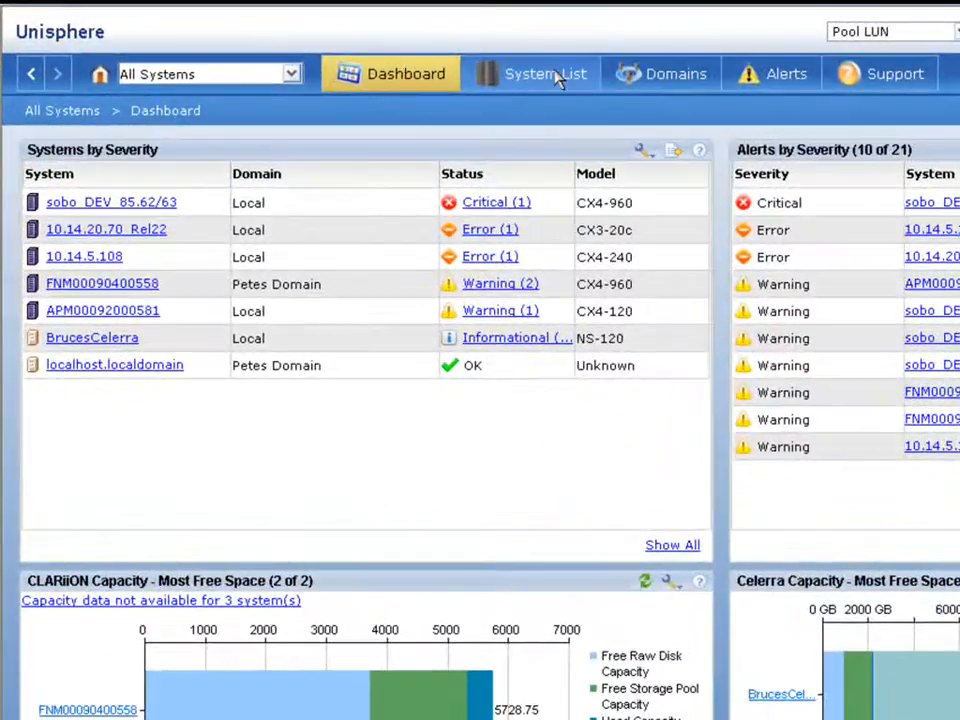
{"action": "left_click", "coordinate": [544, 72]}
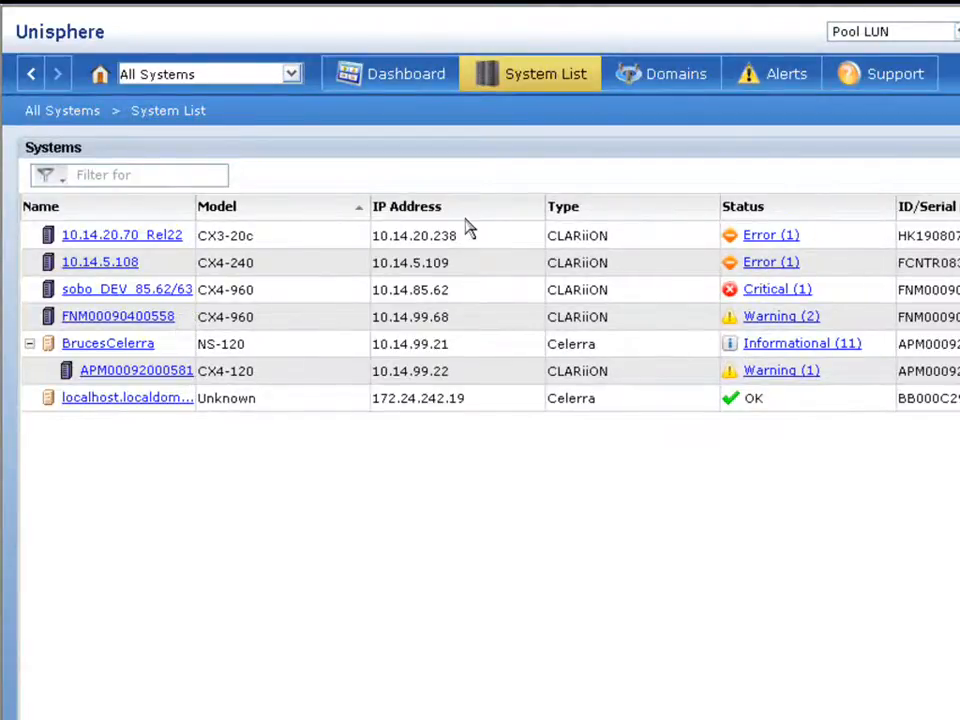
{"action": "left_click", "coordinate": [108, 344]}
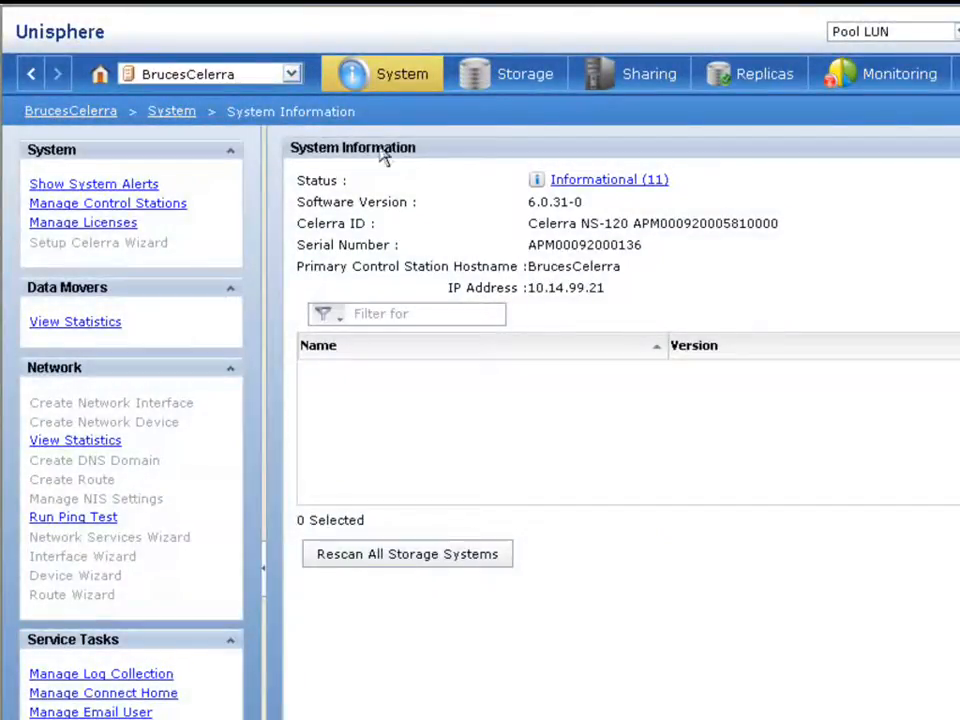
- Show BrucesCelerra's hardware inventory via System > Hardware
{"action": "left_click", "coordinate": [402, 72]}
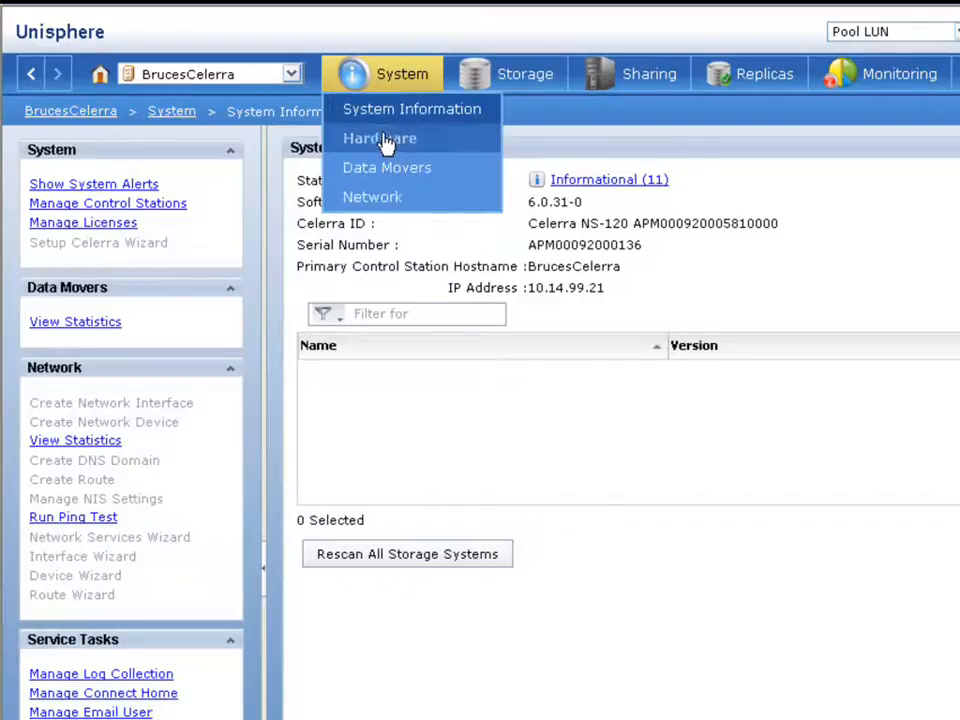
{"action": "left_click", "coordinate": [378, 138]}
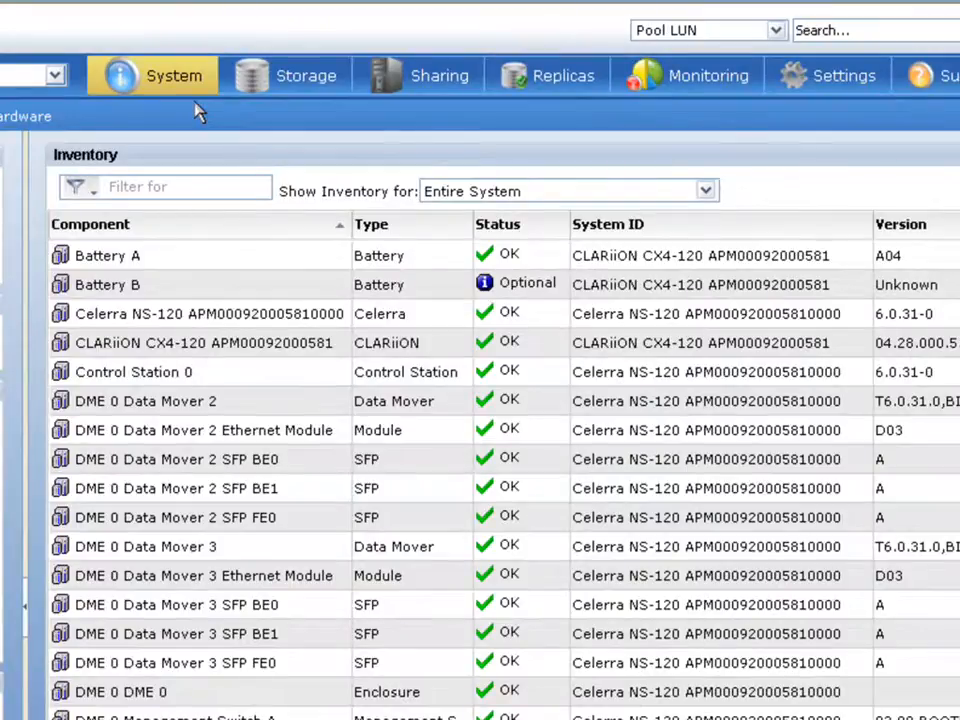
{"action": "left_click", "coordinate": [306, 76]}
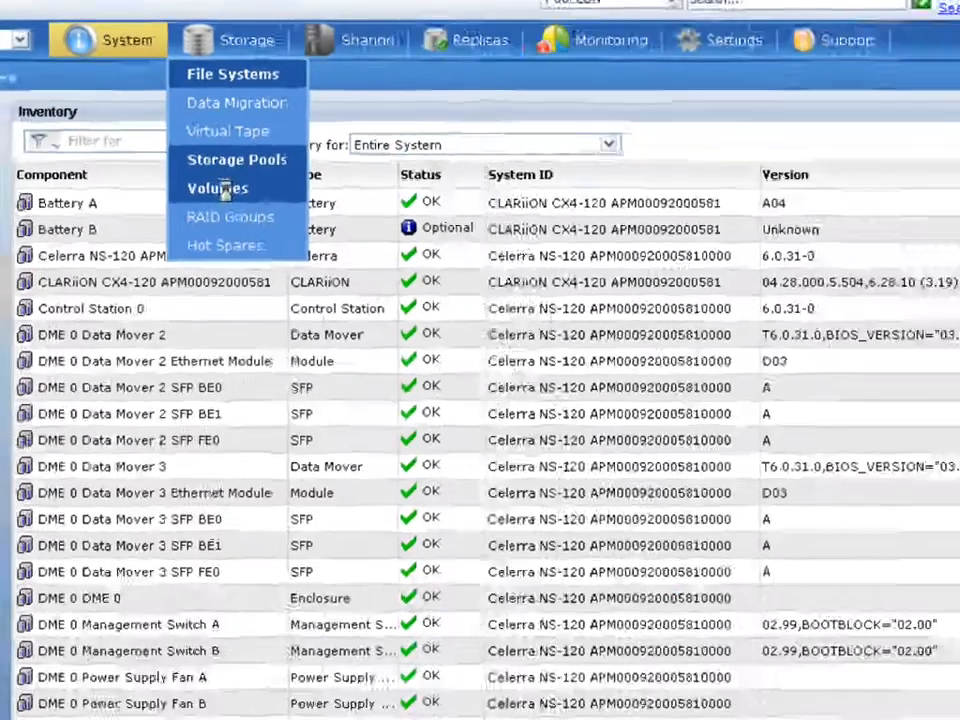
- List BrucesCelerra's storage volumes via Storage > Volumes
{"action": "left_click", "coordinate": [216, 188]}
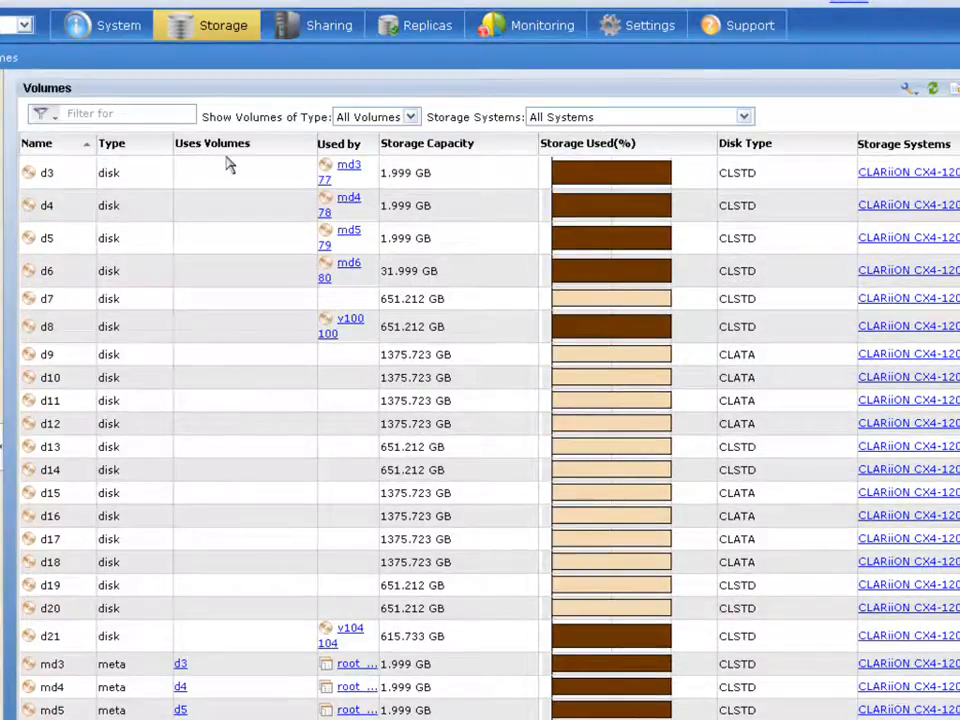
{"action": "left_click", "coordinate": [328, 24]}
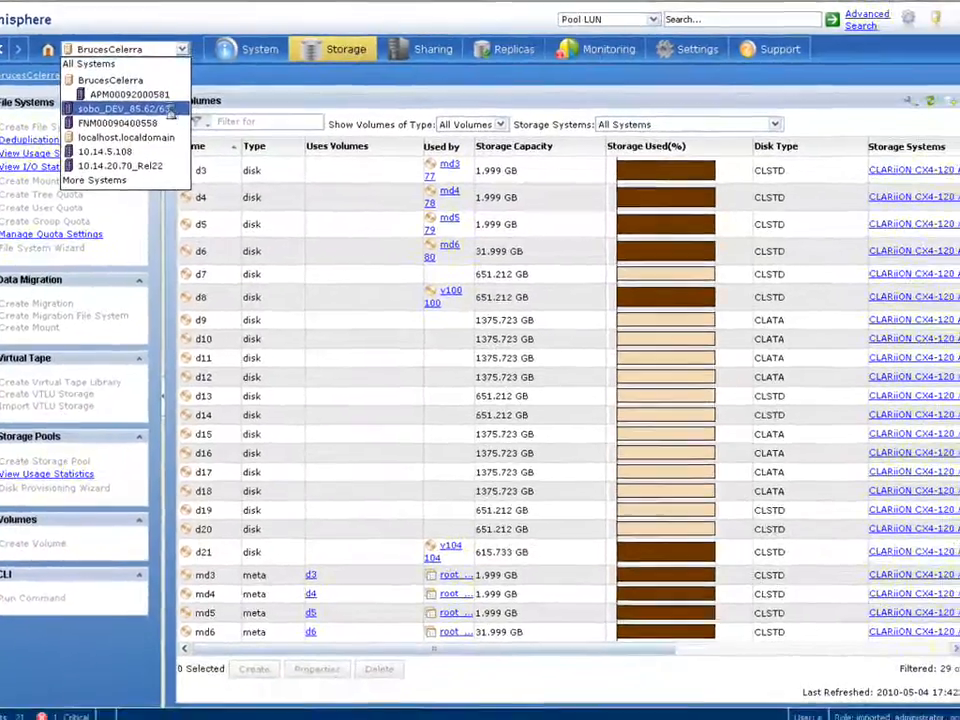
- Switch to the sobo_DEV_85.62/63 system and show its storage summary
{"action": "left_click", "coordinate": [122, 108]}
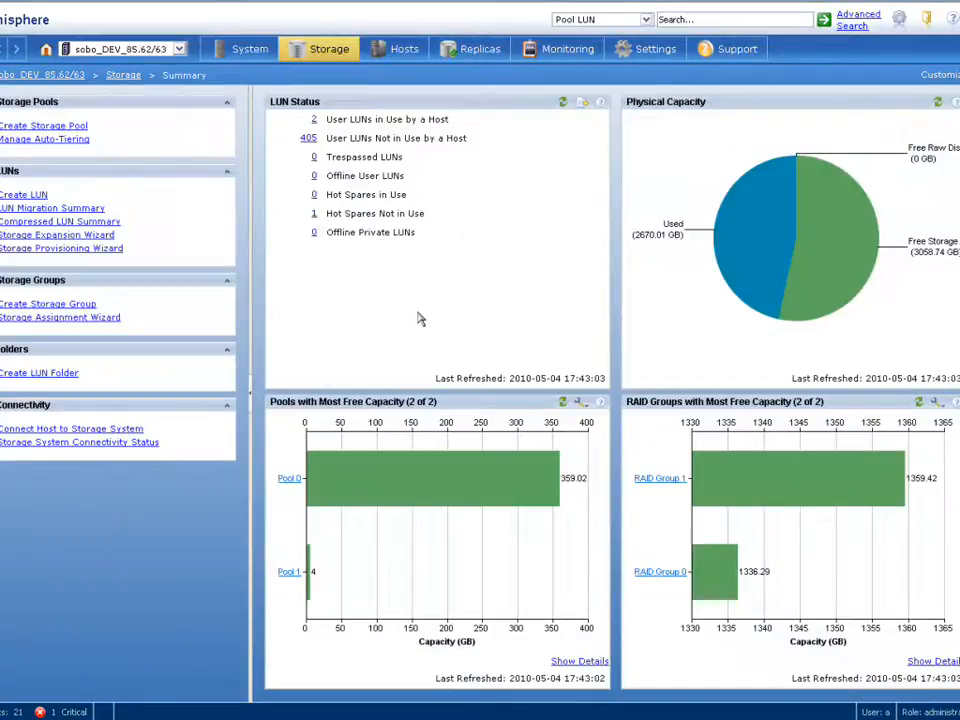
{"action": "mouse_move", "coordinate": [912, 88]}
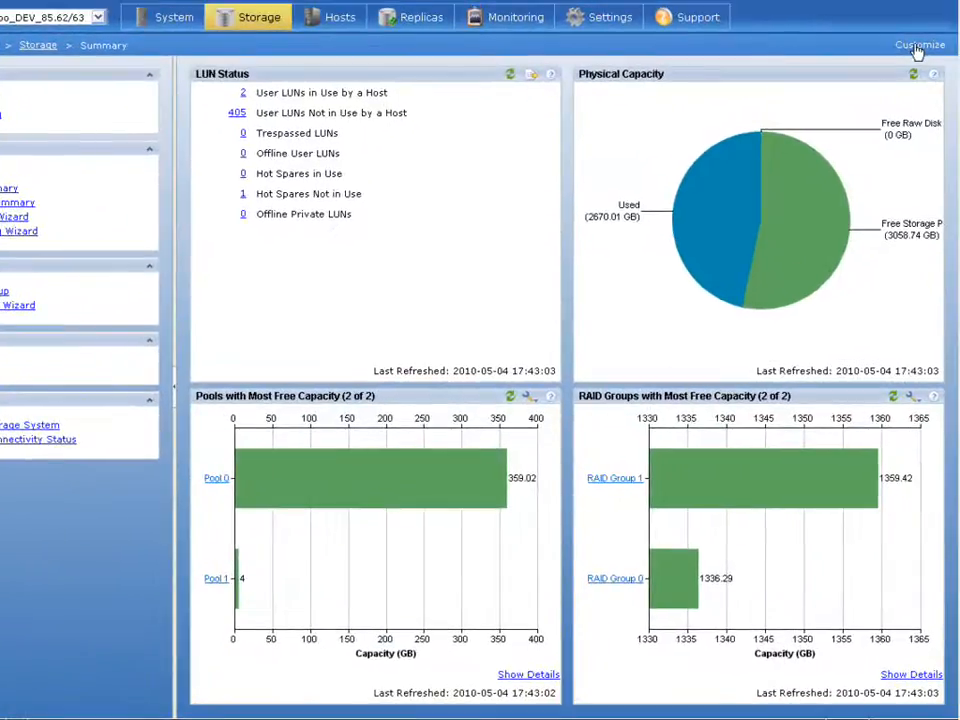
{"action": "left_click", "coordinate": [920, 44]}
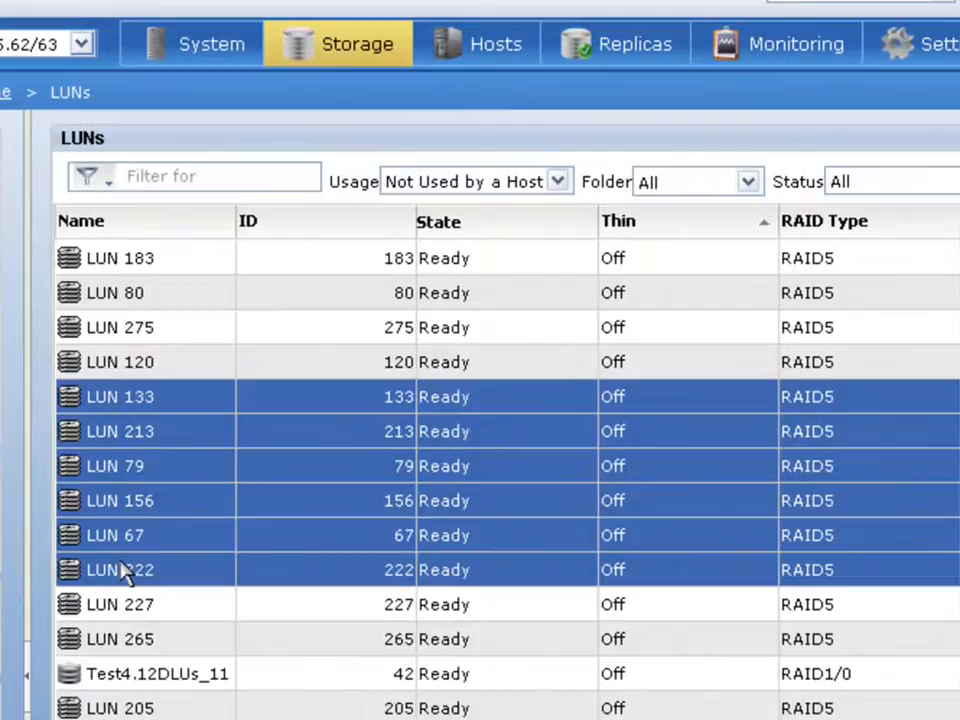
{"action": "right_click", "coordinate": [120, 568]}
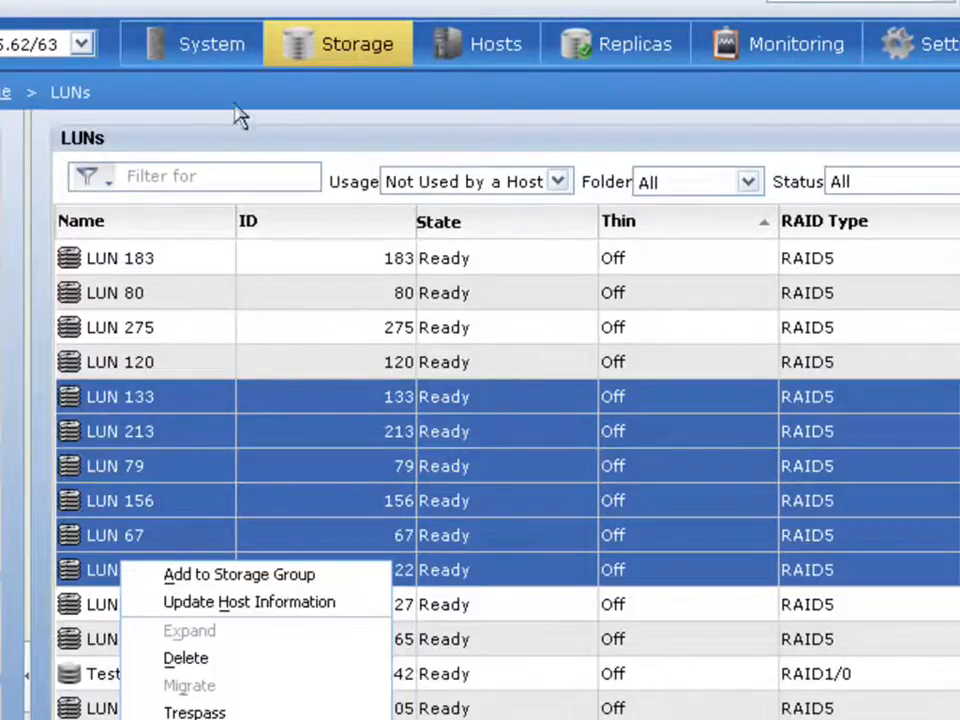
{"action": "left_click", "coordinate": [212, 44]}
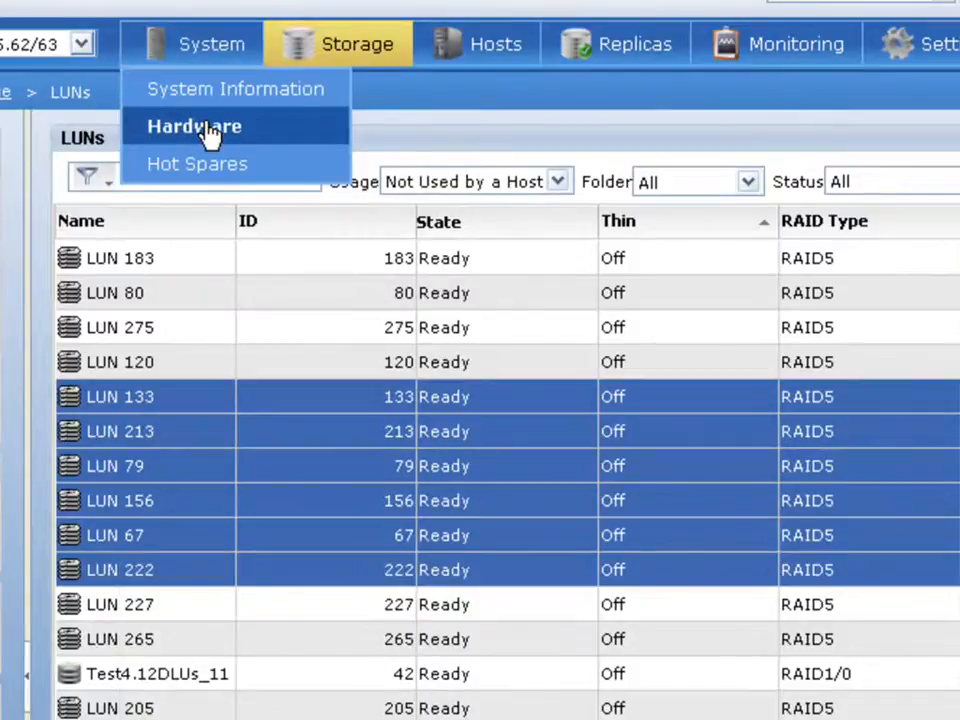
- Show sobo_DEV's hardware tree with storage processor SP B expanded
{"action": "left_click", "coordinate": [194, 126]}
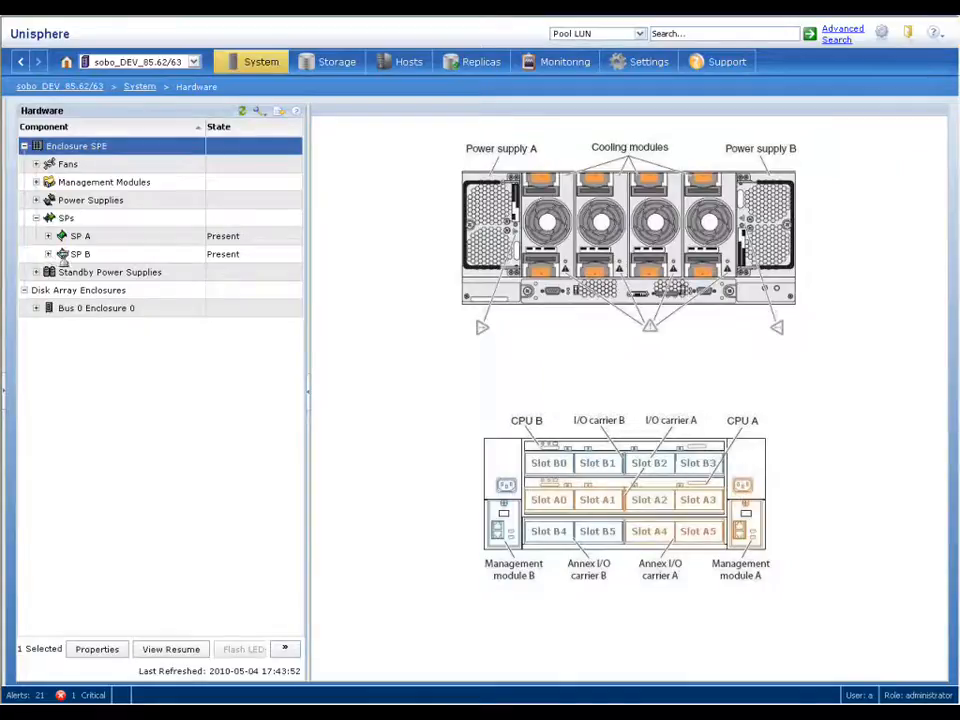
{"action": "left_click", "coordinate": [60, 252]}
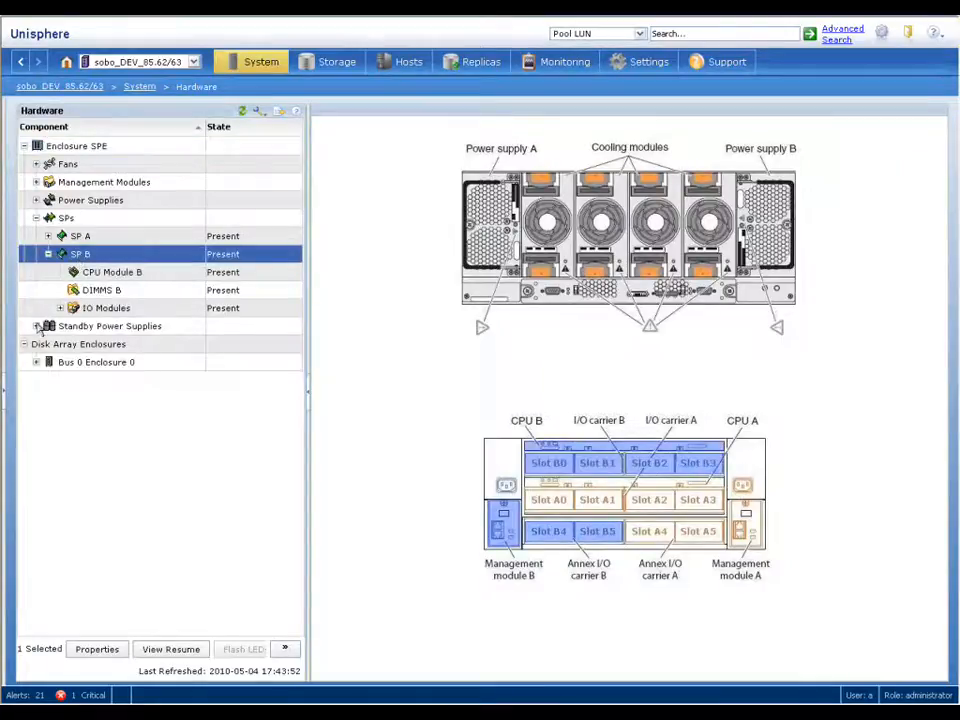
{"action": "left_click", "coordinate": [36, 326]}
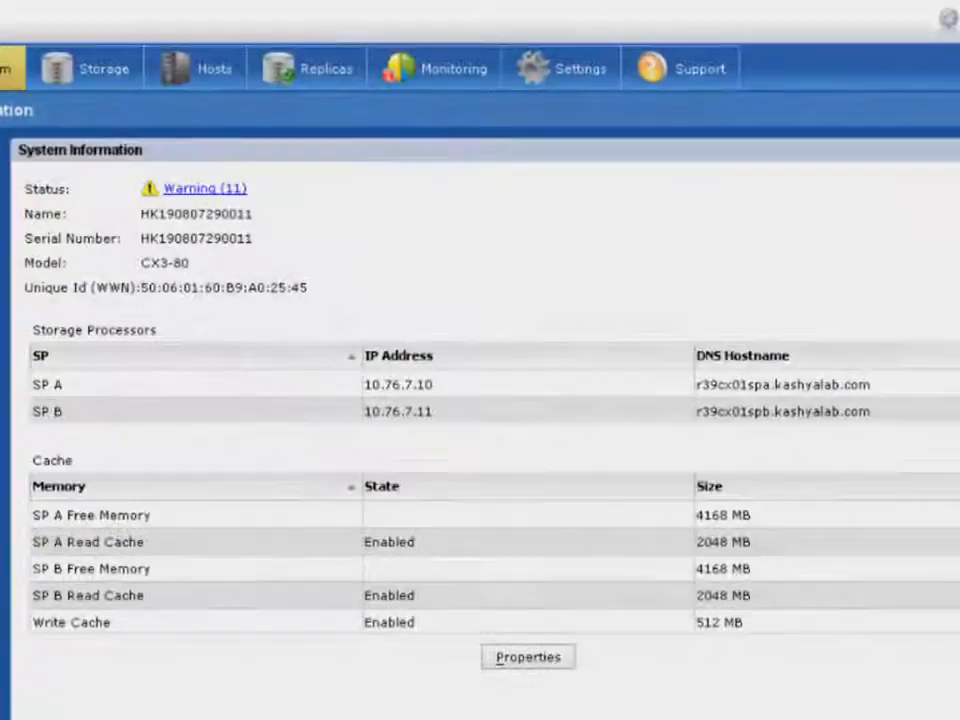
- Open the Replicas menu listing RecoverPoint, snapshots, clones and reserved LUN pool
{"action": "left_click", "coordinate": [324, 68]}
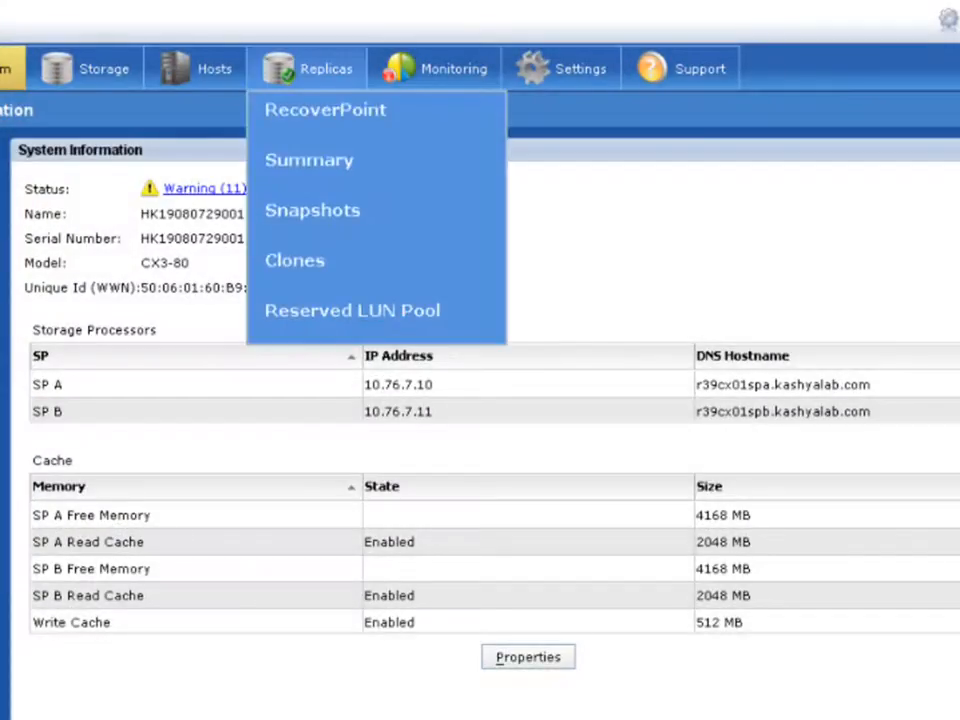
{"action": "mouse_move", "coordinate": [324, 108]}
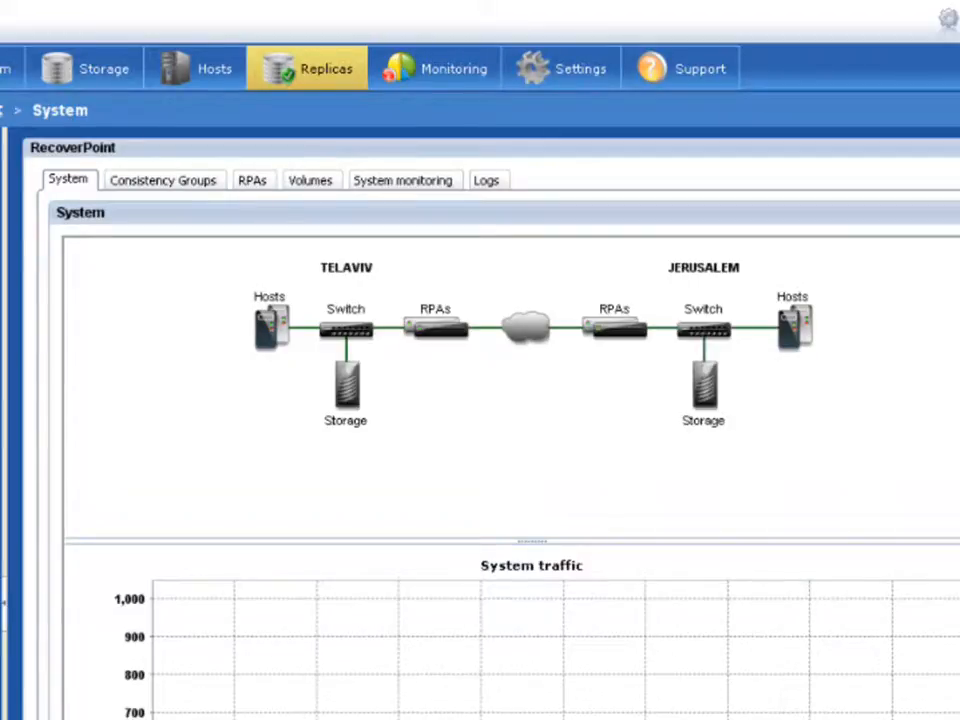
- Show the RecoverPoint appliances at TELAVIV and JERUSALEM with their IP addresses
{"action": "left_click", "coordinate": [252, 180]}
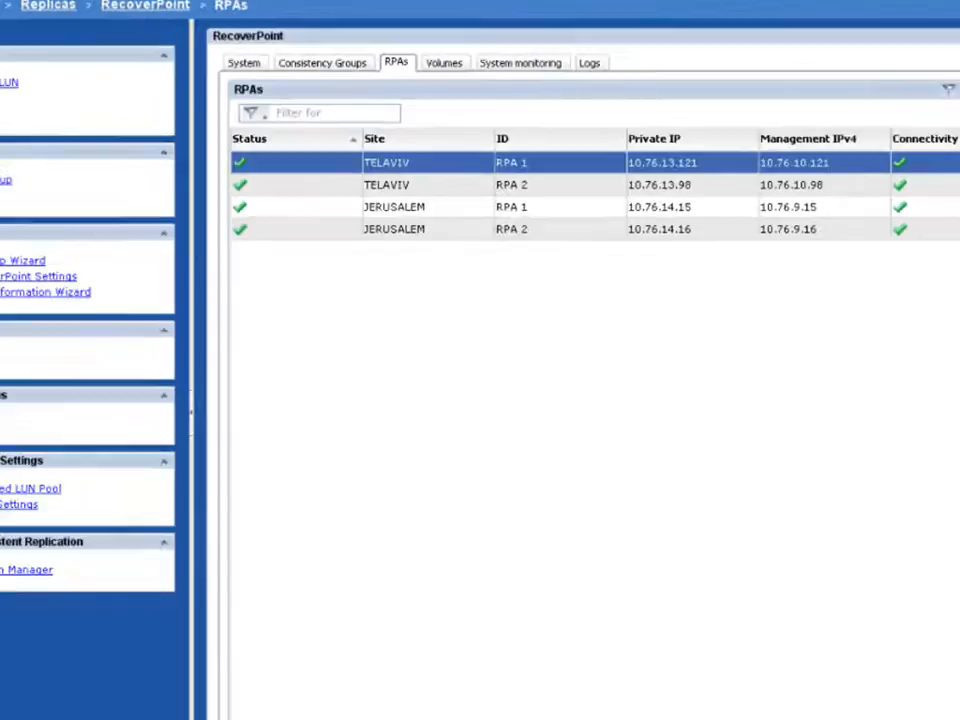
{"action": "double_click", "coordinate": [512, 162]}
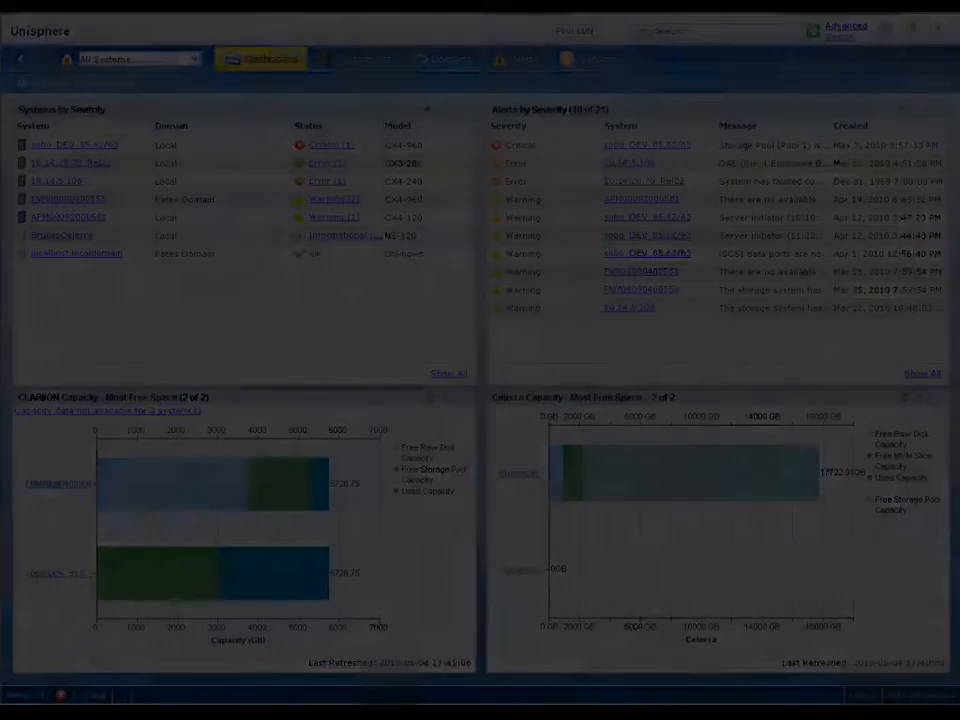
- Return to the All Systems dashboard with severity, alerts and capacity summaries
{"action": "left_click", "coordinate": [736, 48]}
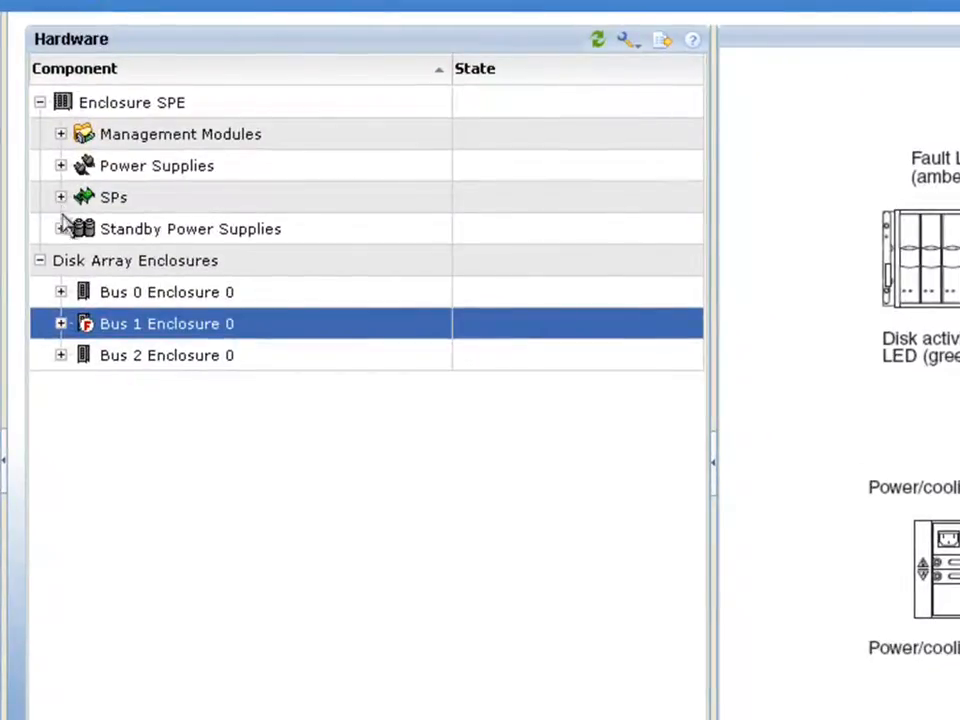
{"action": "left_click", "coordinate": [60, 324]}
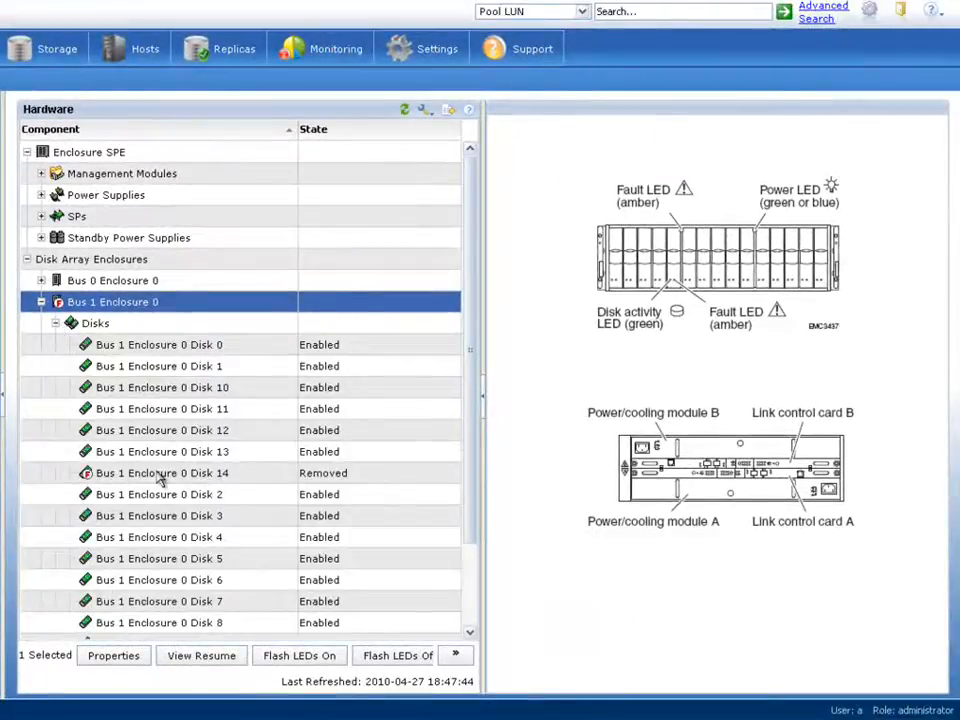
{"action": "left_click", "coordinate": [162, 472]}
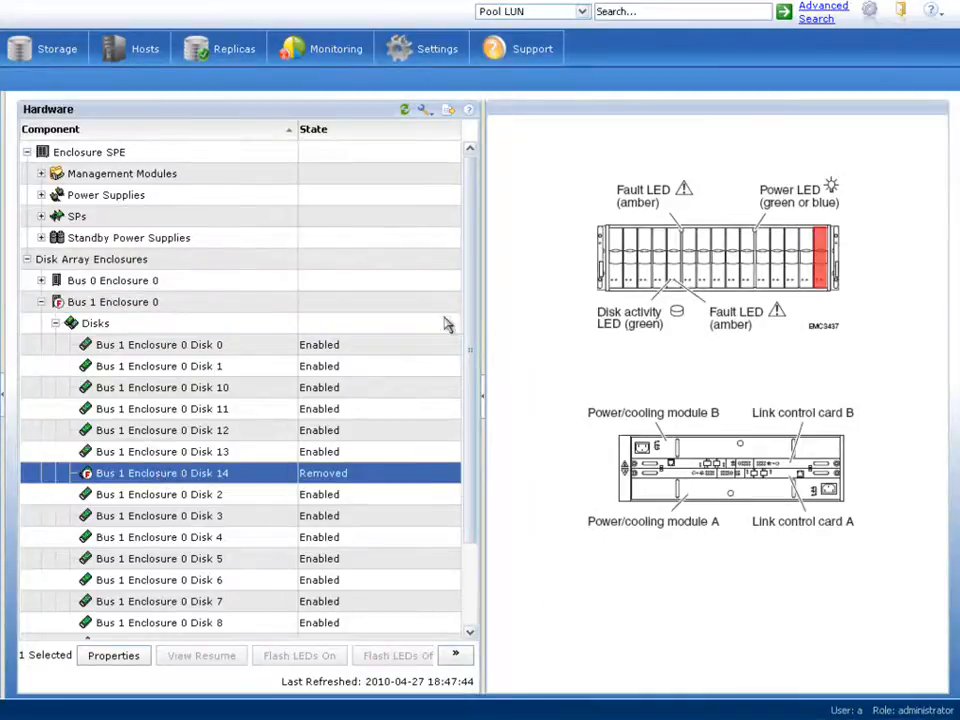
{"action": "mouse_move", "coordinate": [790, 248]}
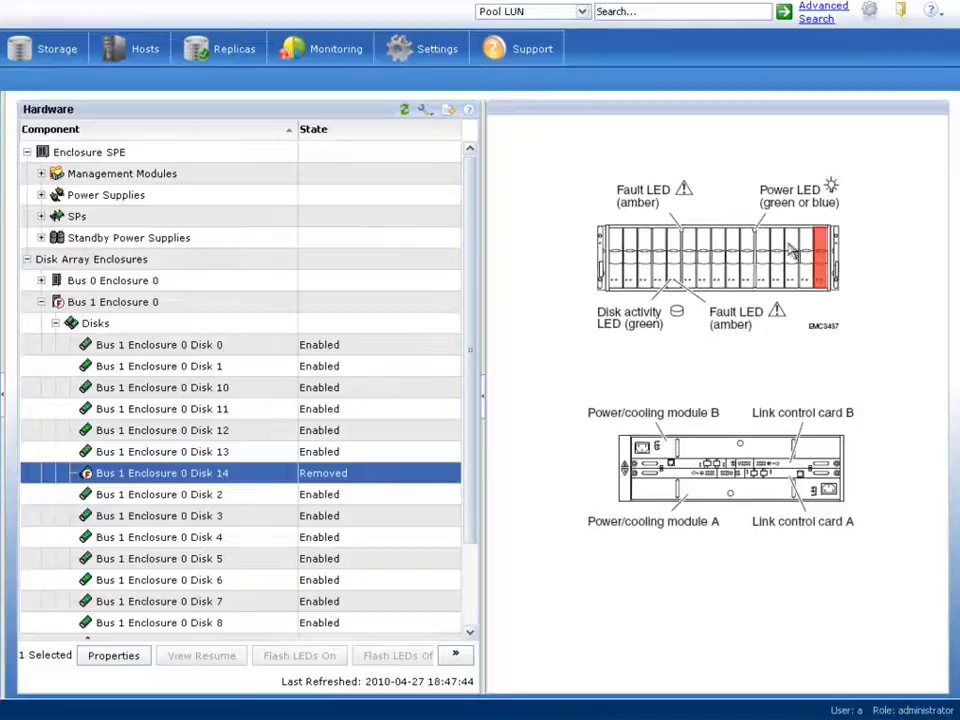
{"action": "mouse_move", "coordinate": [676, 344]}
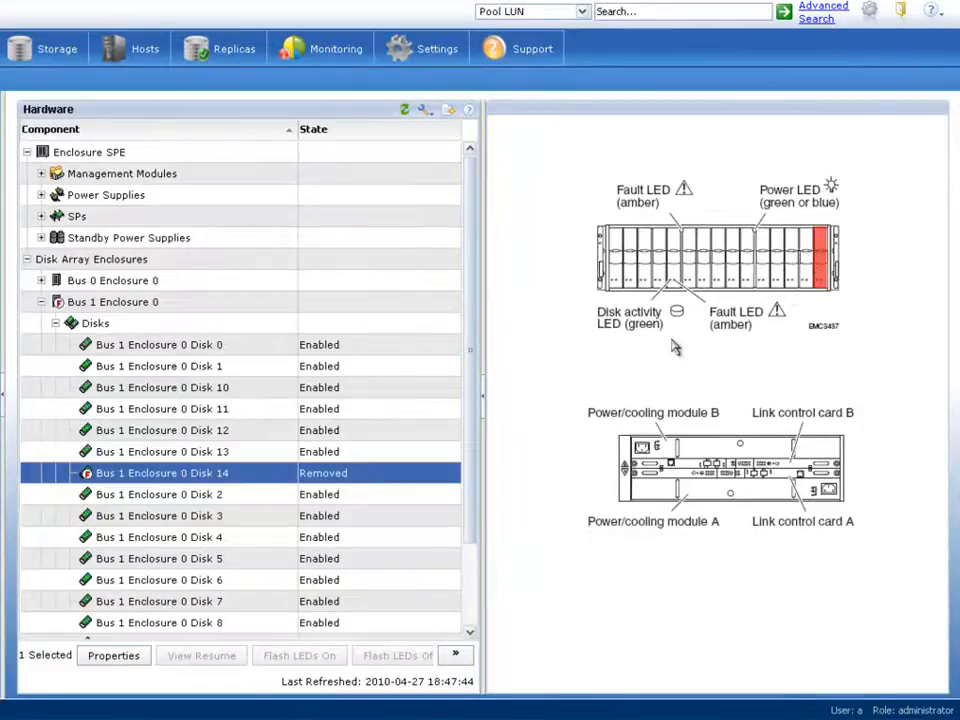
{"action": "mouse_move", "coordinate": [440, 478]}
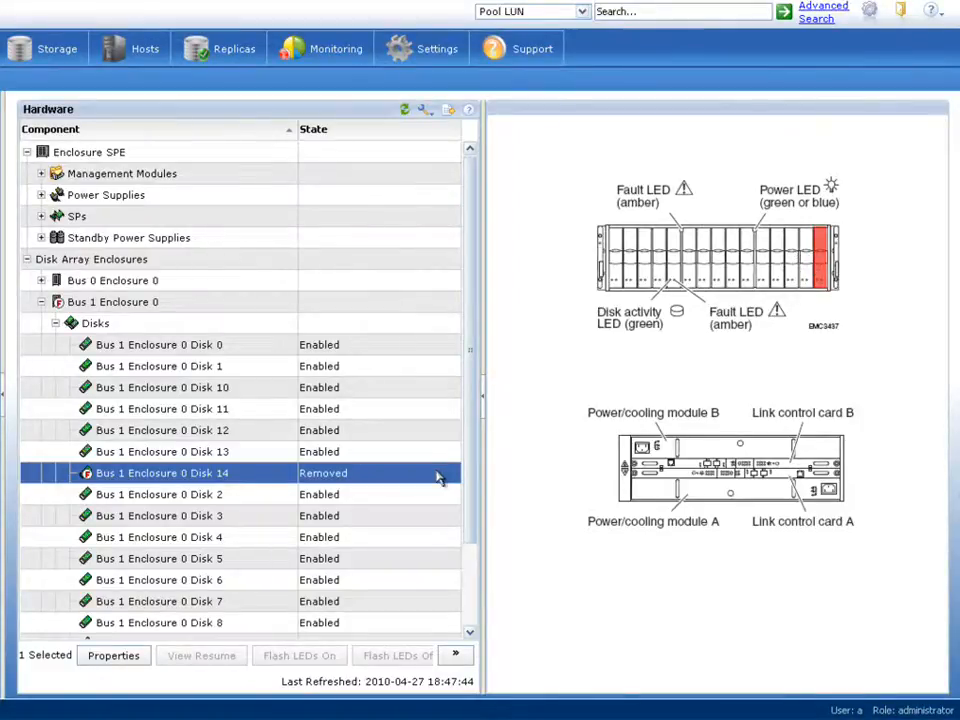
{"action": "mouse_move", "coordinate": [230, 482]}
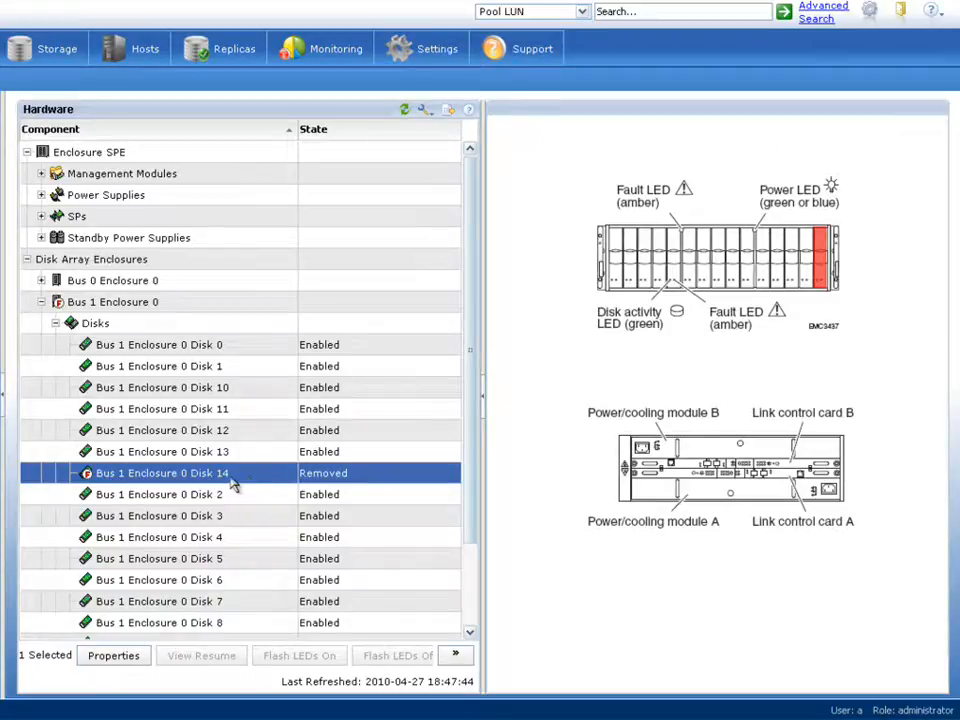
- Start the Replace Disk wizard for the removed Bus 1 Enclosure 0 Disk 14
{"action": "right_click", "coordinate": [162, 472]}
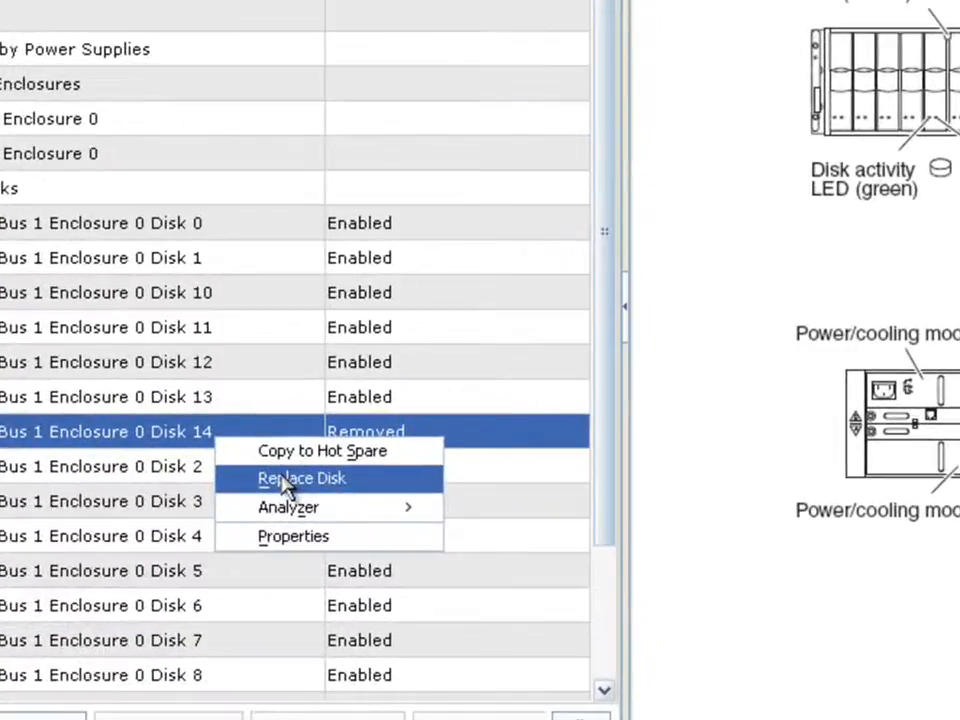
{"action": "left_click", "coordinate": [302, 478]}
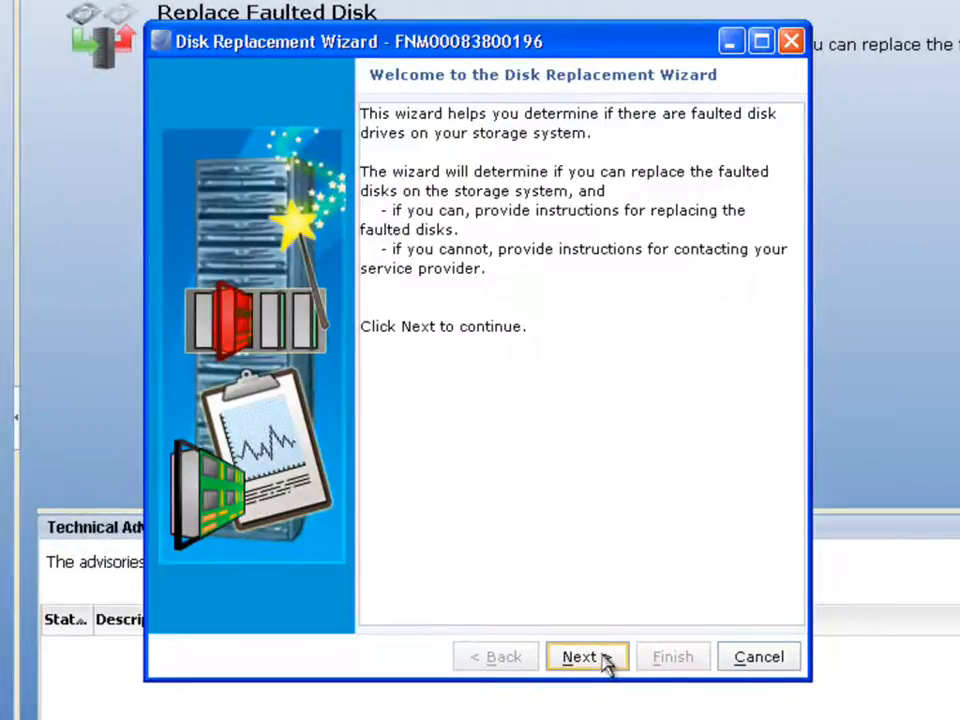
- Verify the disk fault, choose No replacement on hand, and pass the service request step
{"action": "left_click", "coordinate": [588, 656]}
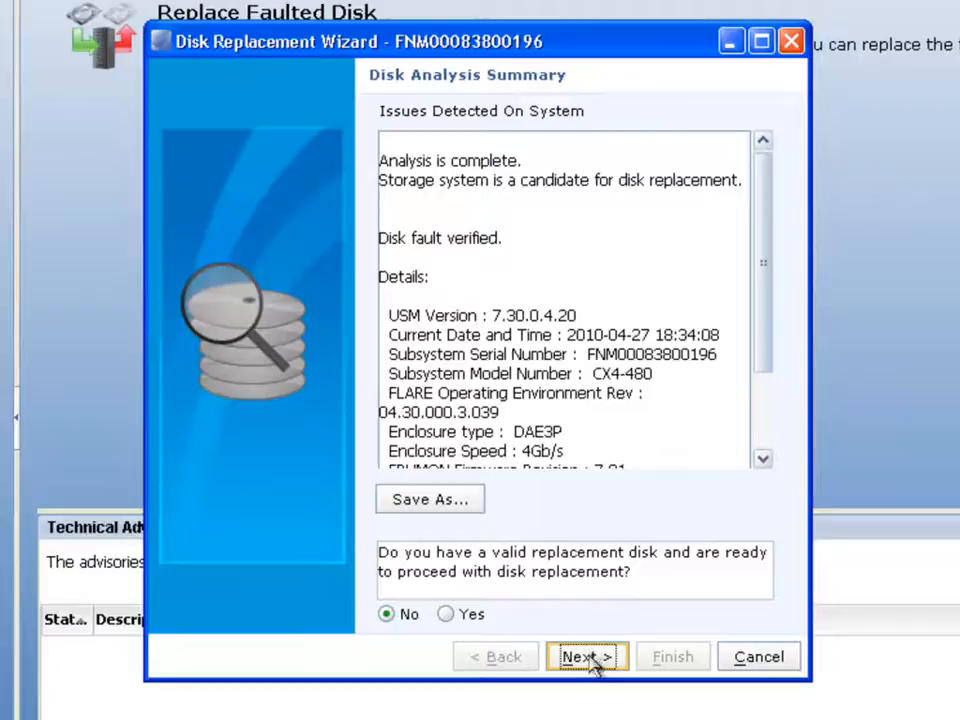
{"action": "left_click", "coordinate": [588, 656]}
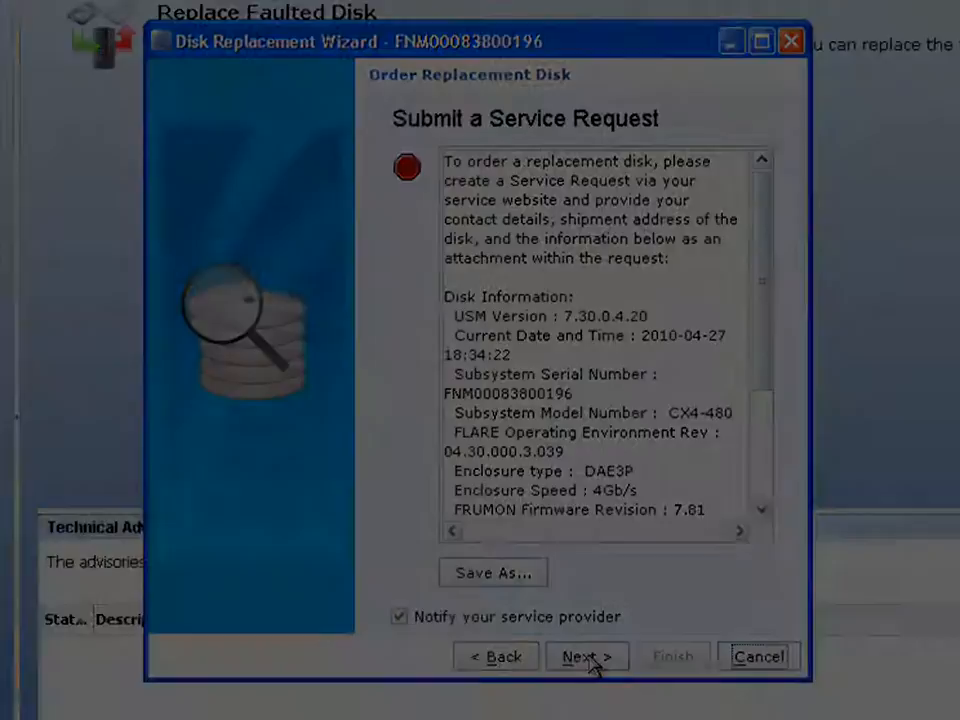
{"action": "left_click", "coordinate": [758, 656]}
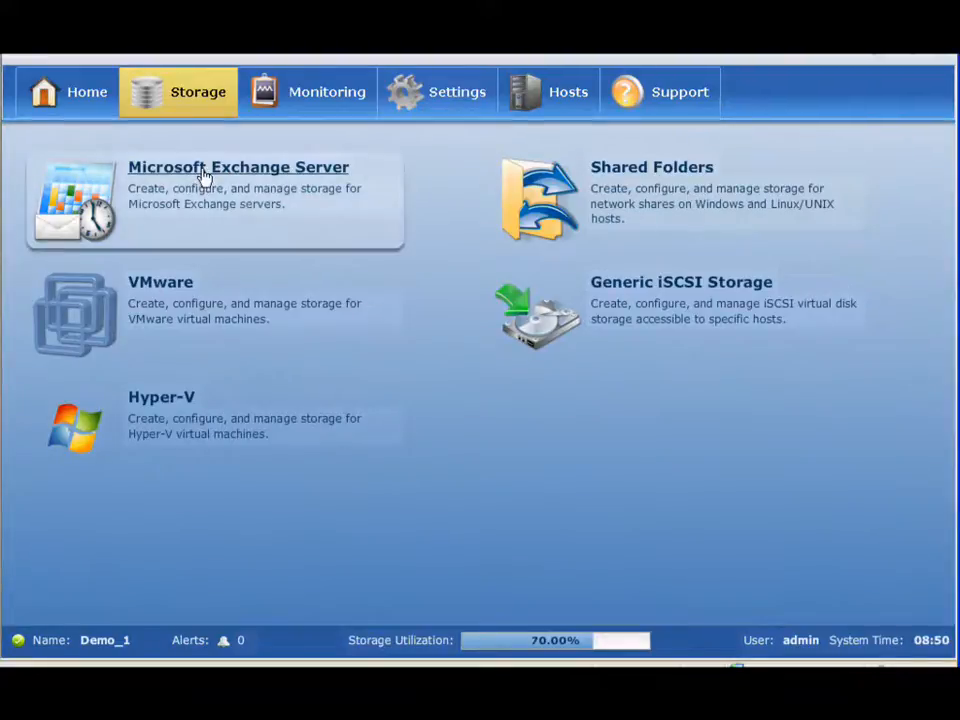
- Start a new Exchange storage resource named EMC World with description 'test system'
{"action": "left_click", "coordinate": [238, 168]}
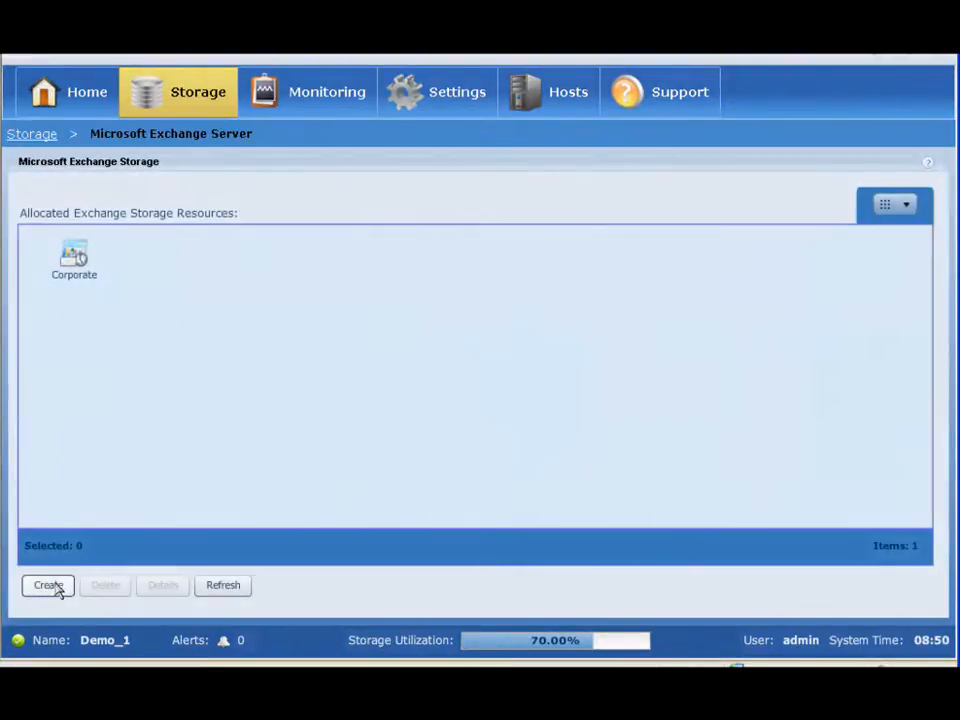
{"action": "left_click", "coordinate": [48, 584]}
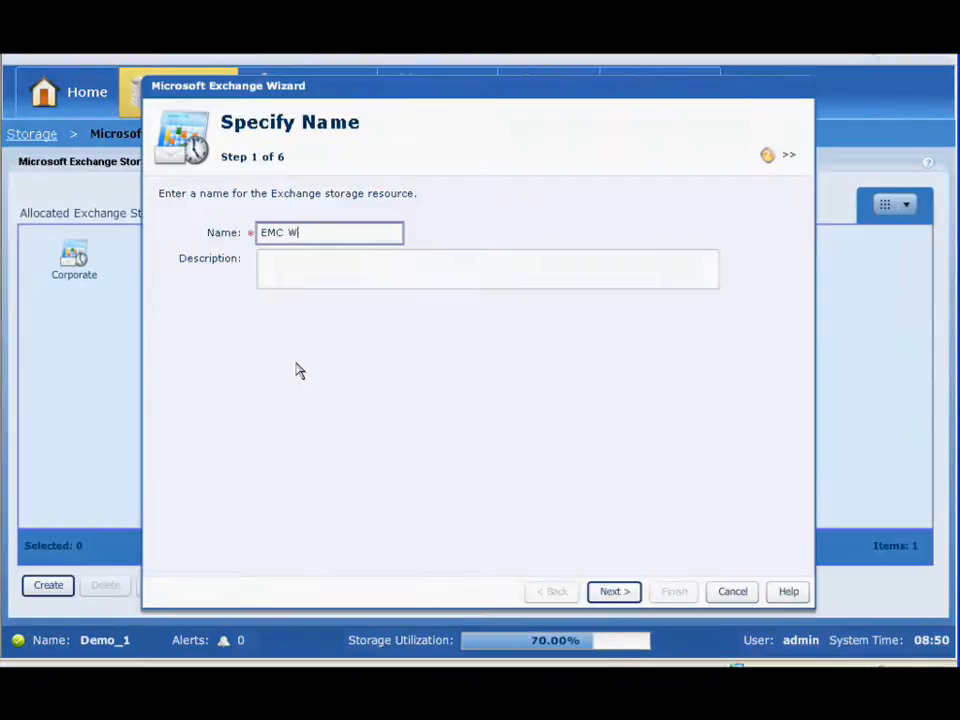
{"action": "type", "text": "test system"}
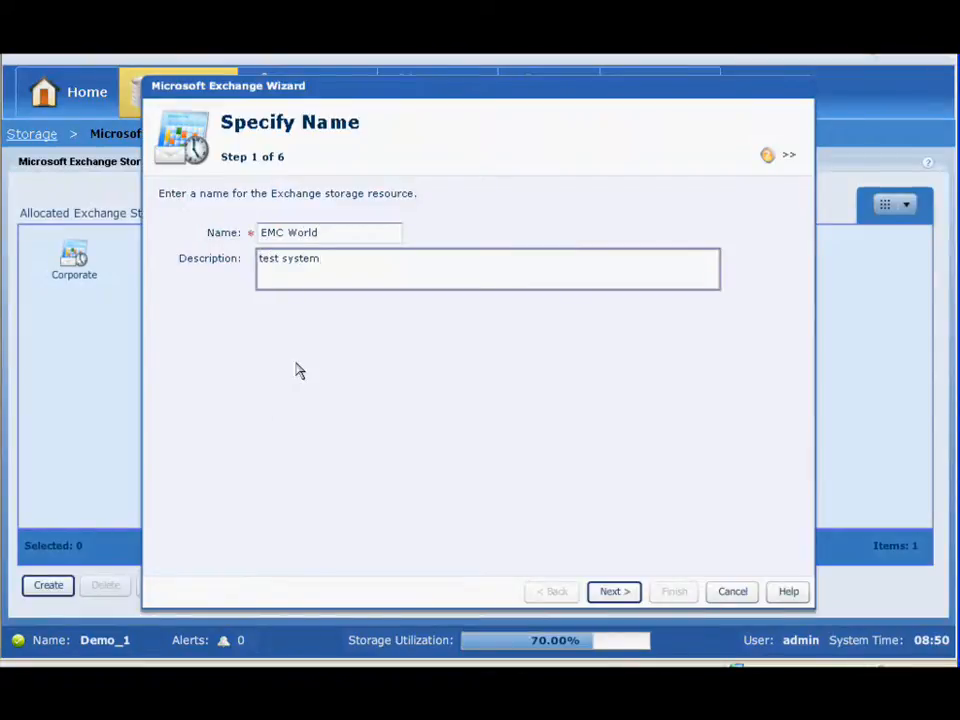
{"action": "left_click", "coordinate": [612, 592]}
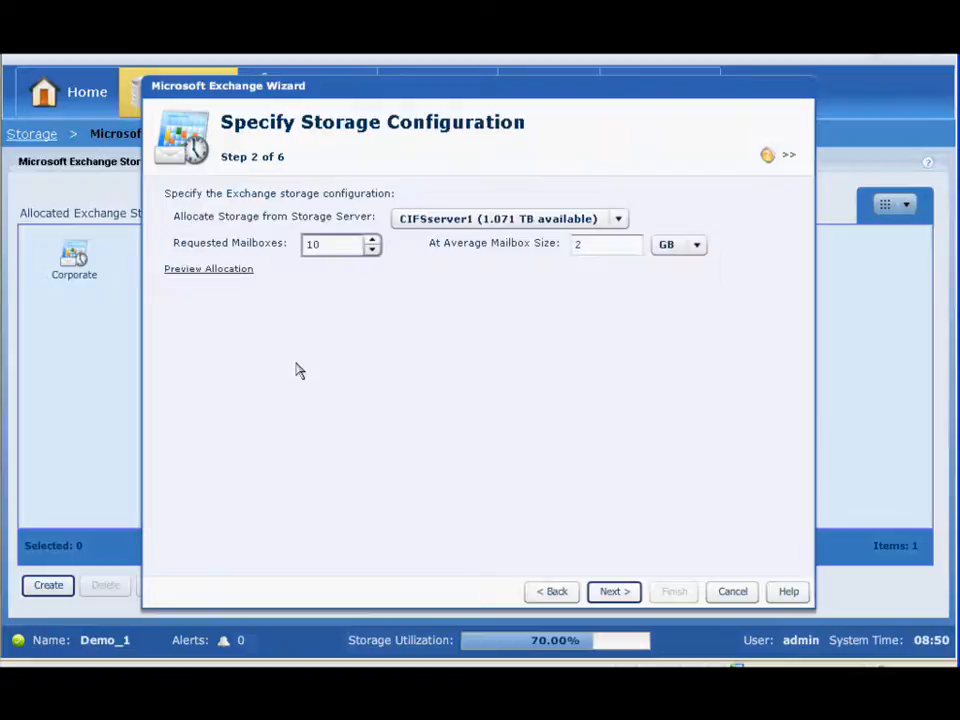
- Request 100 mailboxes, preview the allocation (storage group SG1) and proceed to host access
{"action": "left_click", "coordinate": [340, 244]}
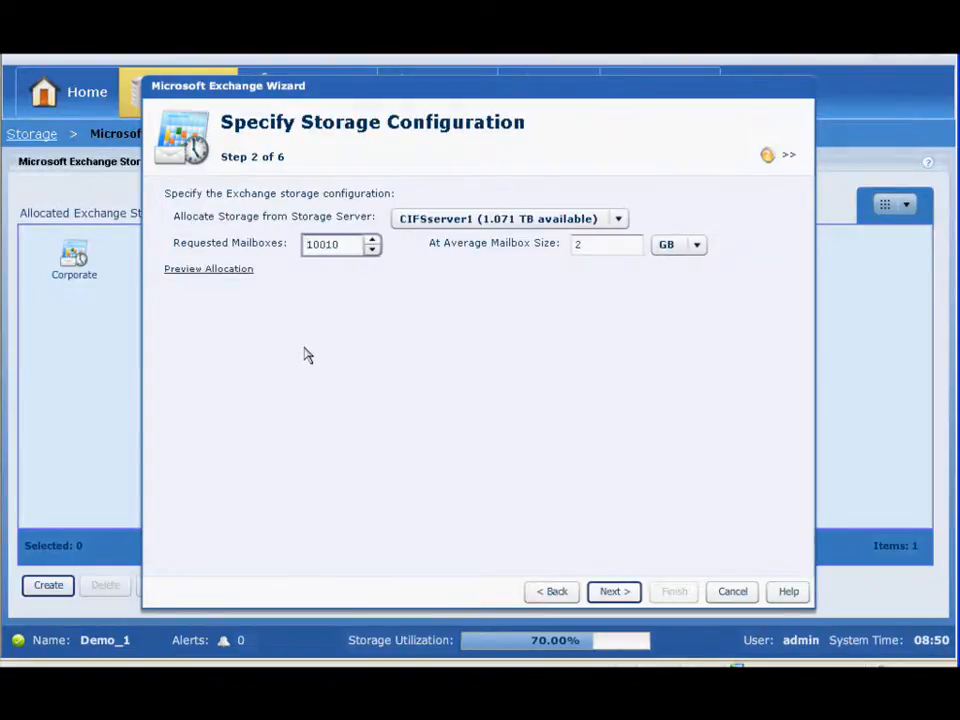
{"action": "type", "text": "100"}
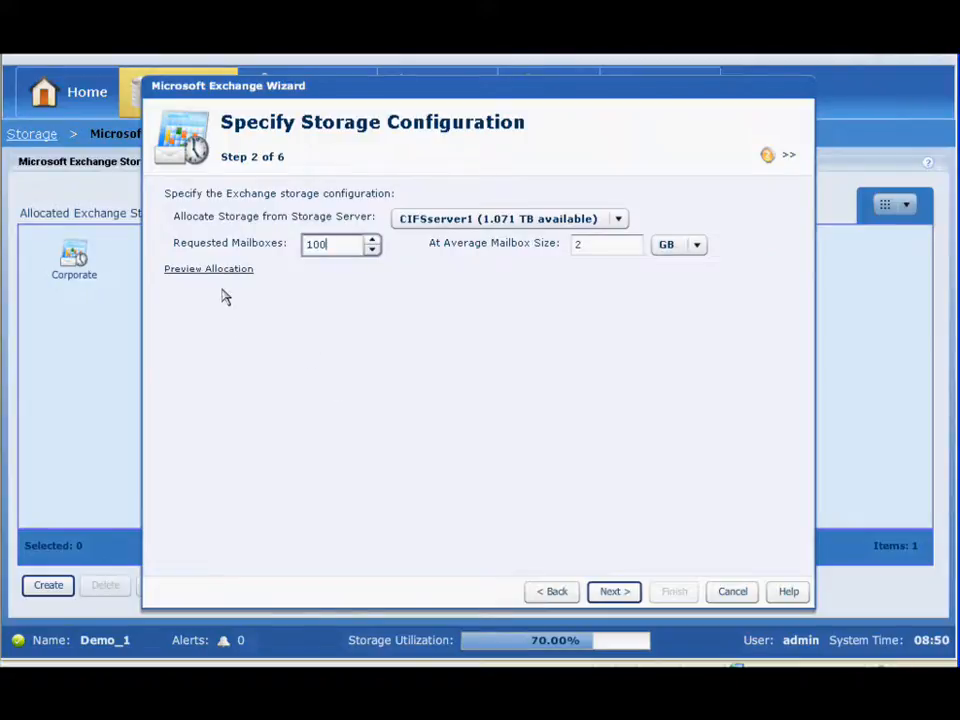
{"action": "left_click", "coordinate": [208, 268]}
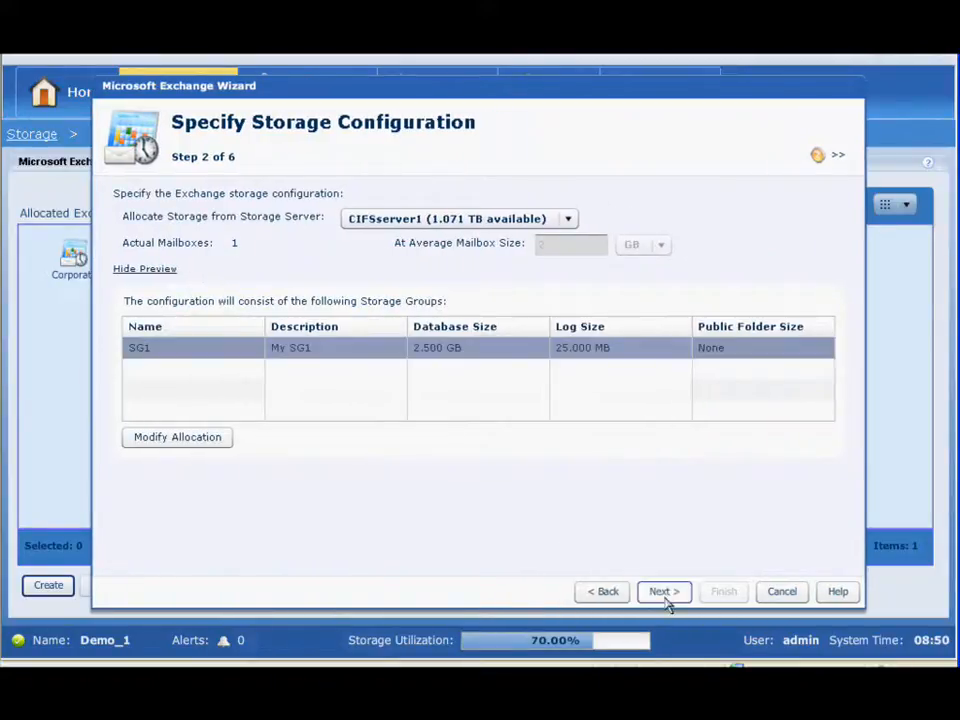
{"action": "mouse_move", "coordinate": [664, 592]}
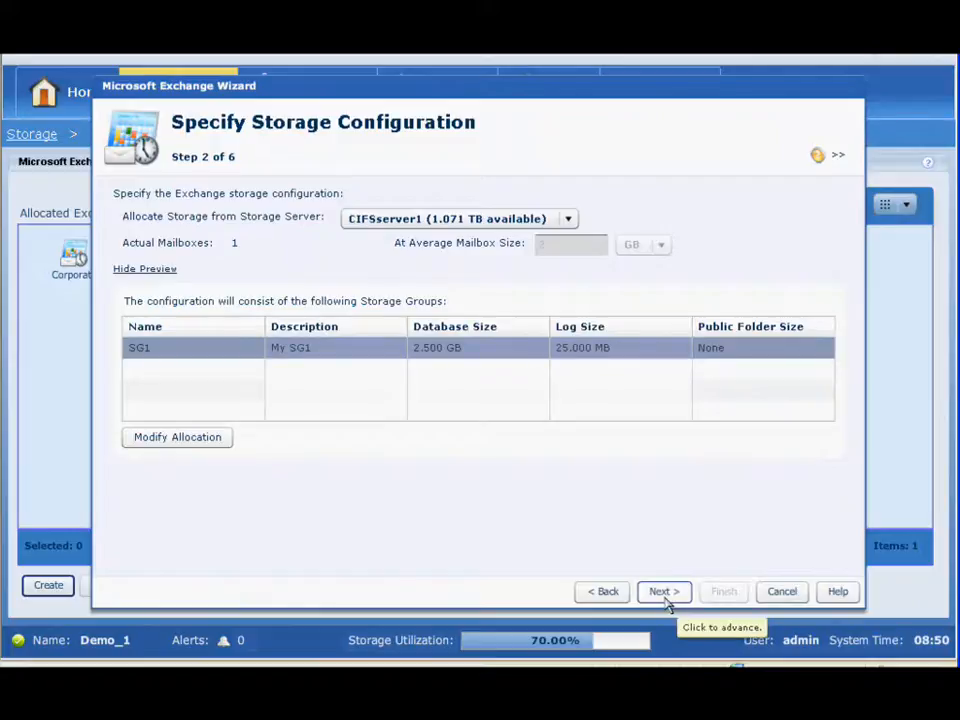
{"action": "left_click", "coordinate": [664, 592]}
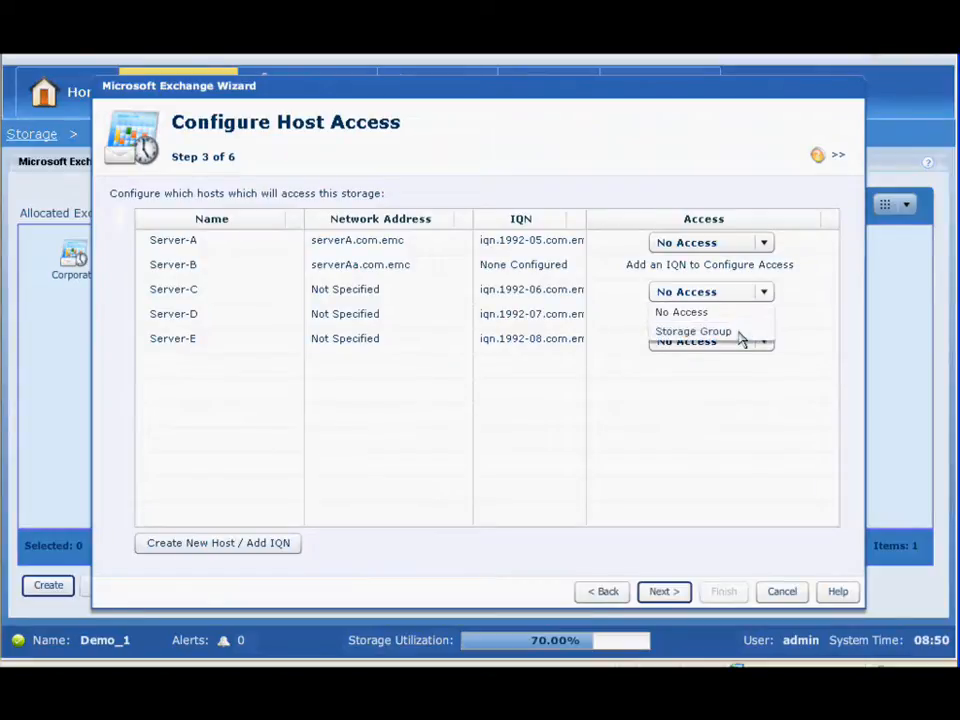
- Grant Server-C storage group access, keep 270 GB protection, and finish creating EMC World
{"action": "left_click", "coordinate": [692, 332]}
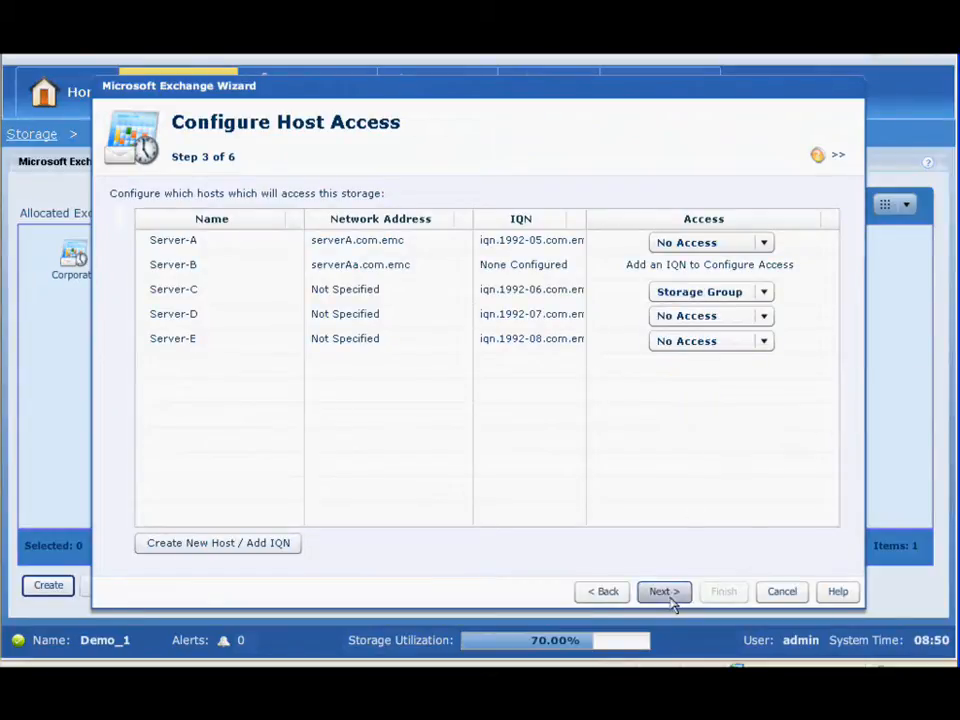
{"action": "left_click", "coordinate": [664, 592]}
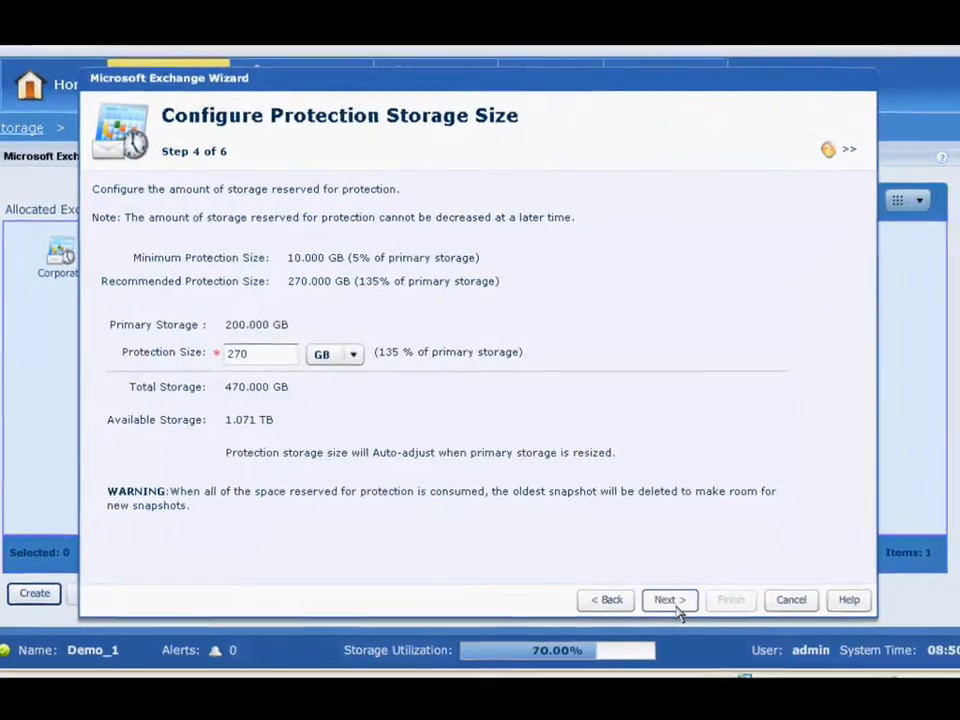
{"action": "left_click", "coordinate": [668, 600]}
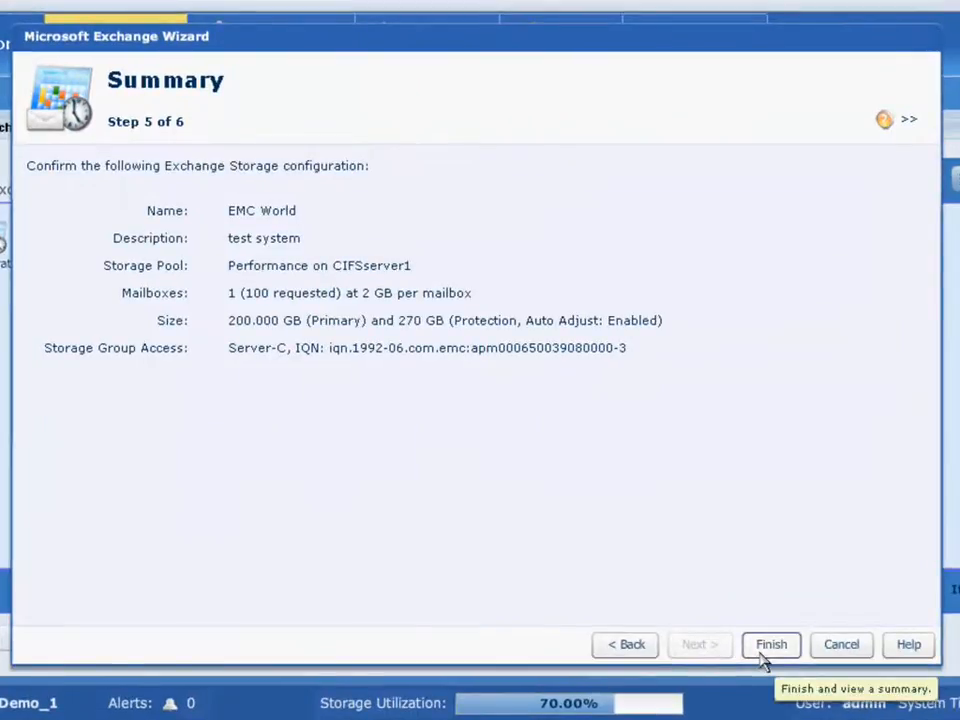
{"action": "left_click", "coordinate": [772, 644]}
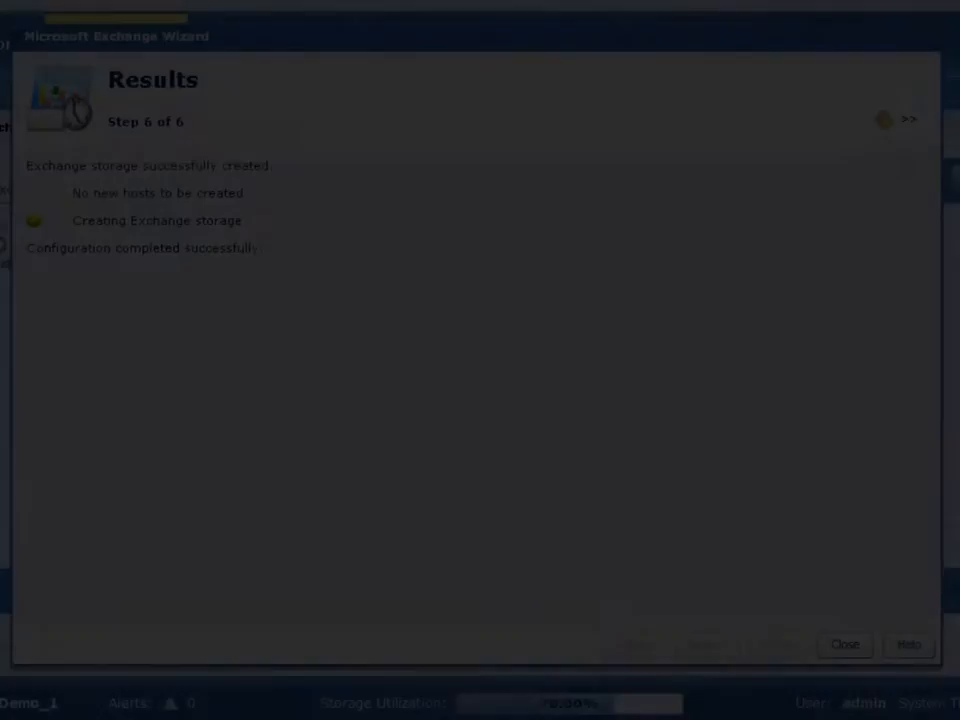
{"action": "left_click", "coordinate": [844, 644]}
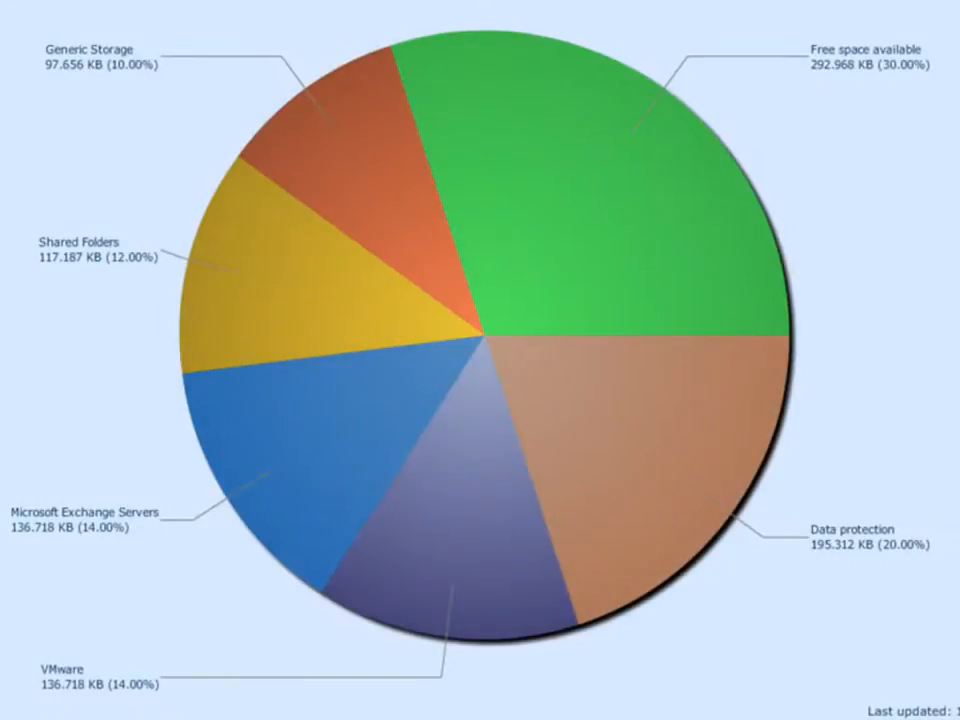